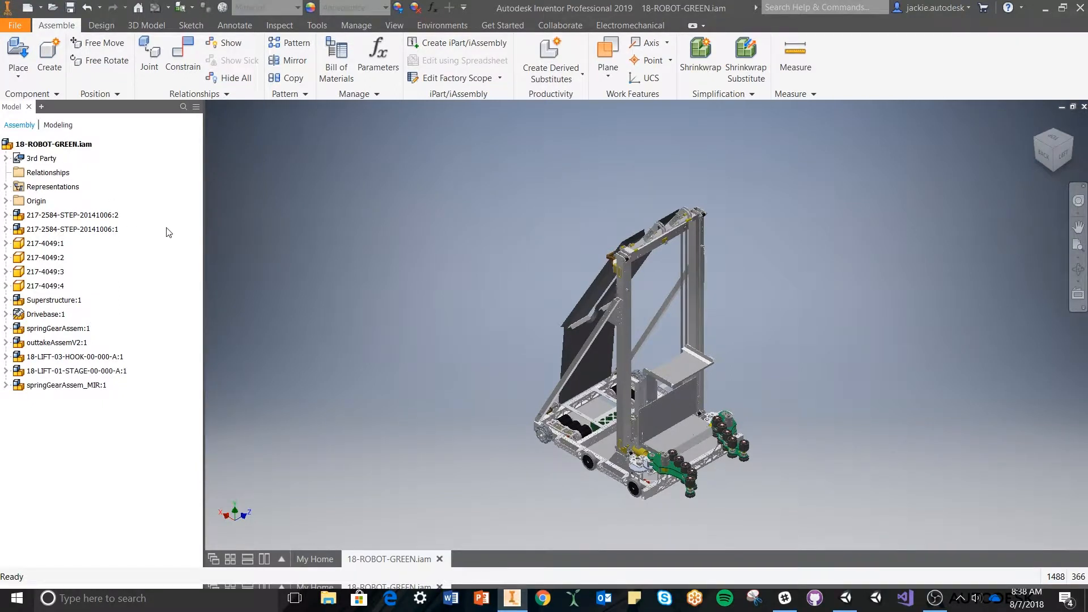
pyautogui.moveTo(141, 253)
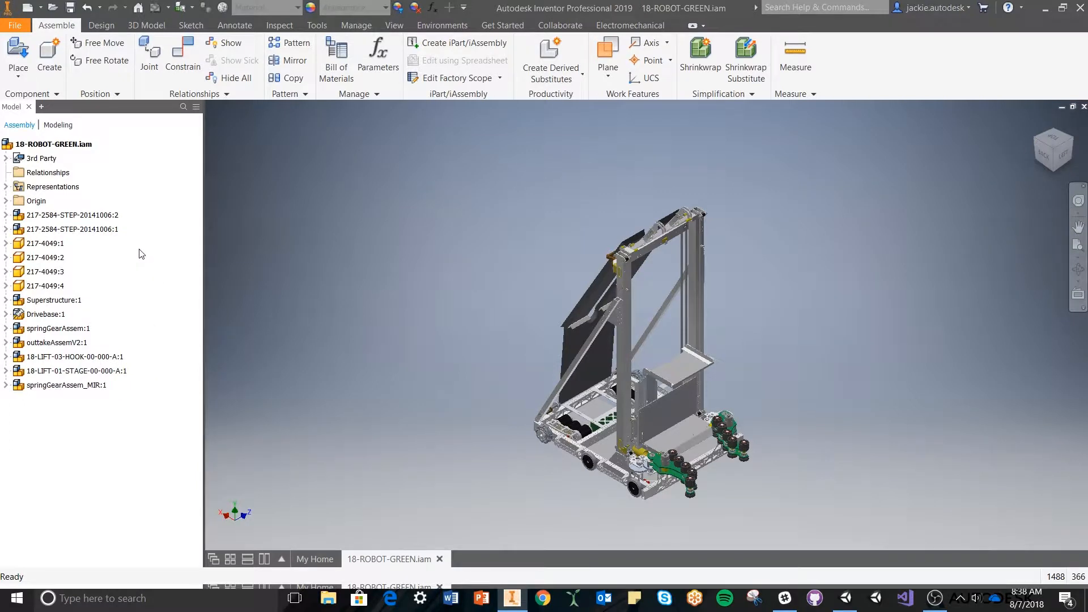
# Hide springGearAssem_MIR:1 via its browser context menu, then reopen that menu
pyautogui.click(73, 371)
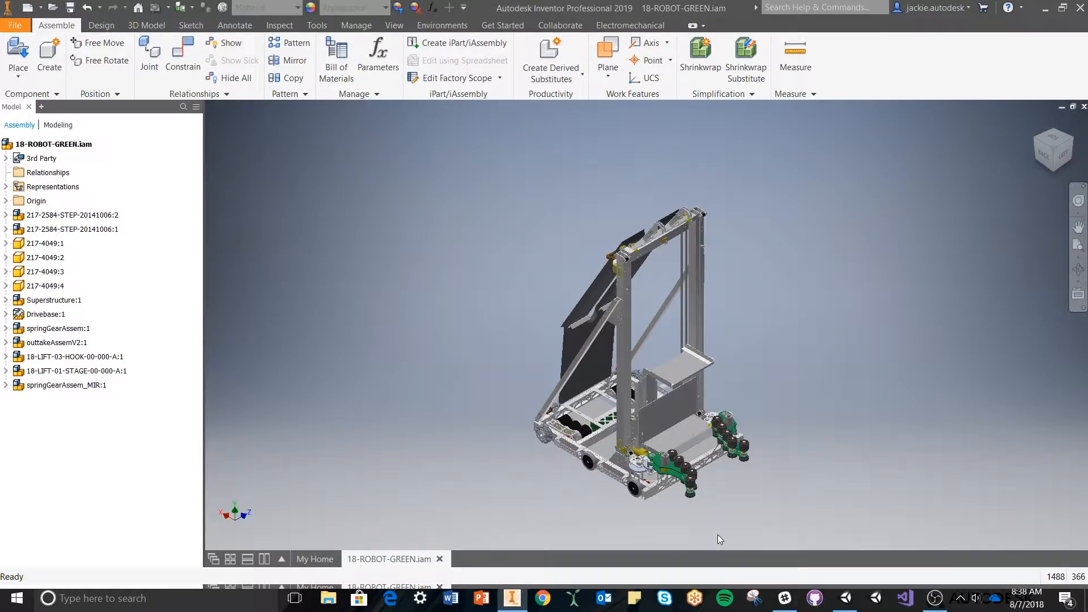
pyautogui.rightClick(683, 475)
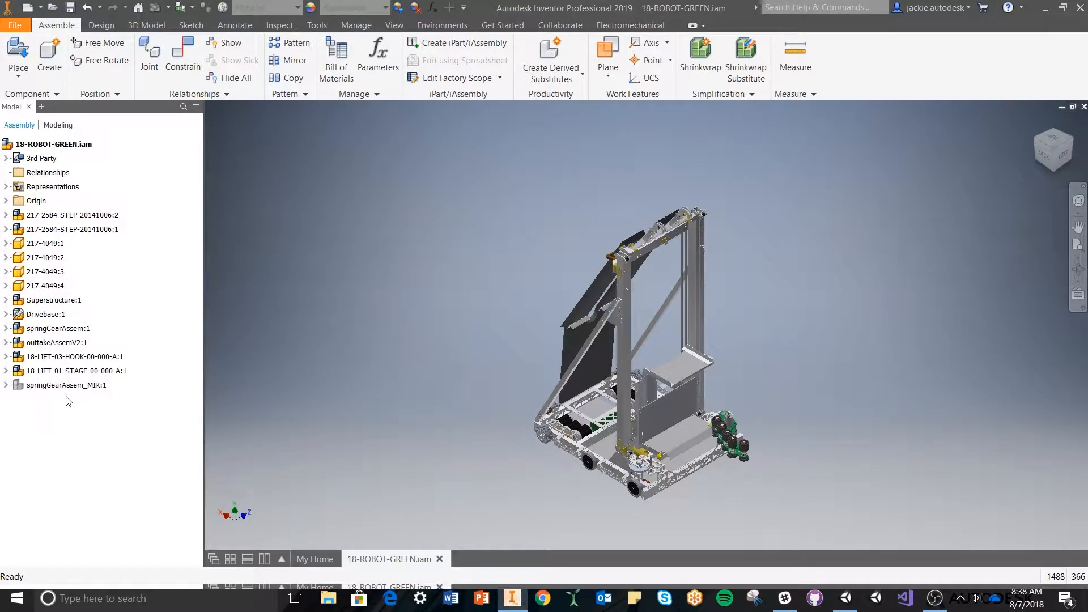
pyautogui.rightClick(65, 385)
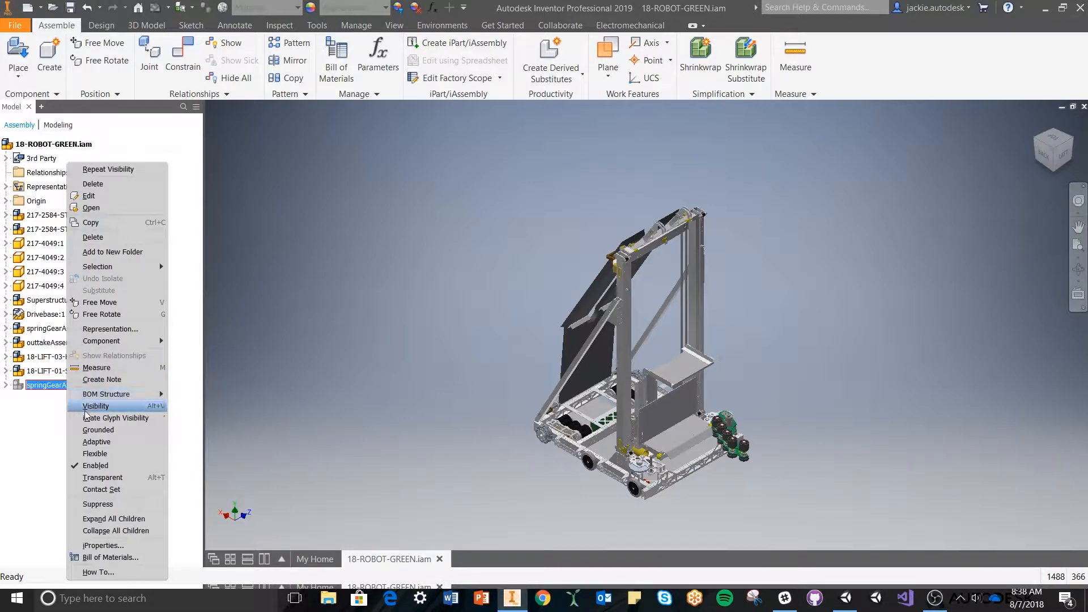
# Turn visibility back on for springGearAssem_MIR:1 from the context menu
pyautogui.click(96, 406)
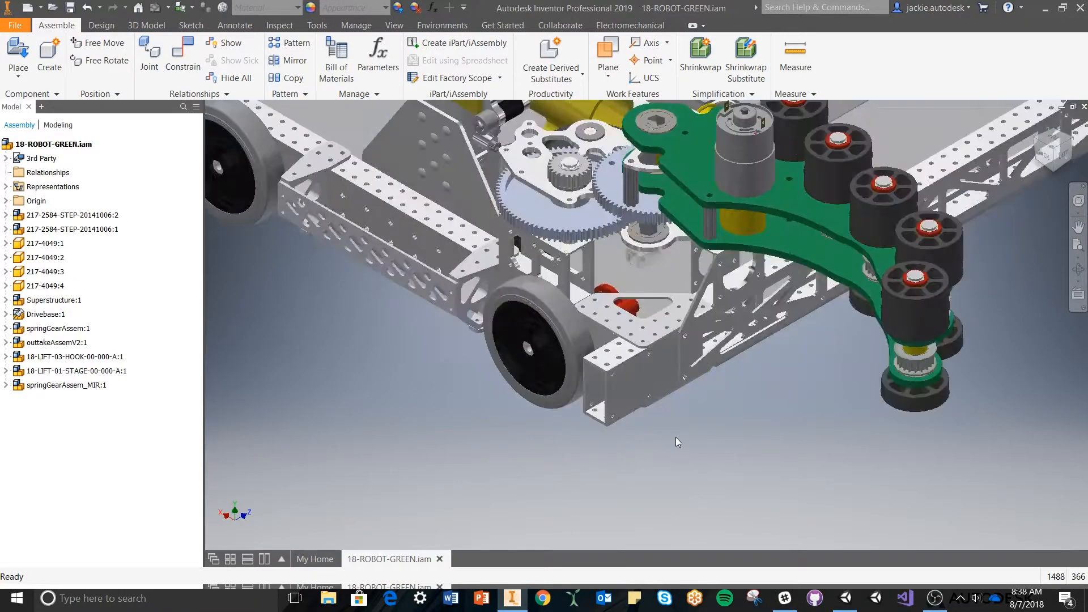
# Detach the front wheel from its axle and start the Joint command
pyautogui.click(44, 243)
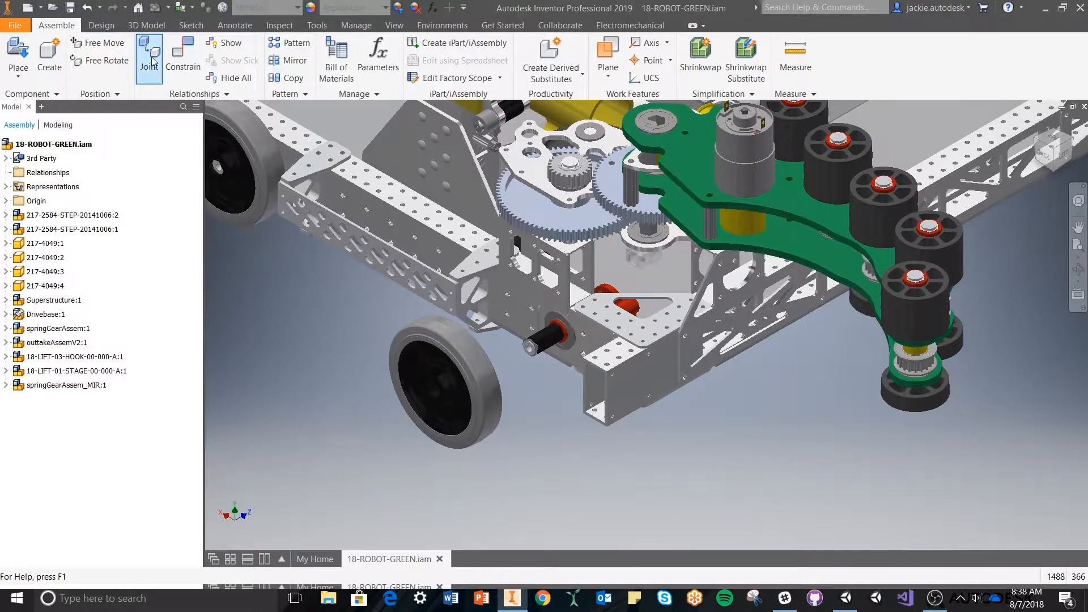
pyautogui.click(148, 57)
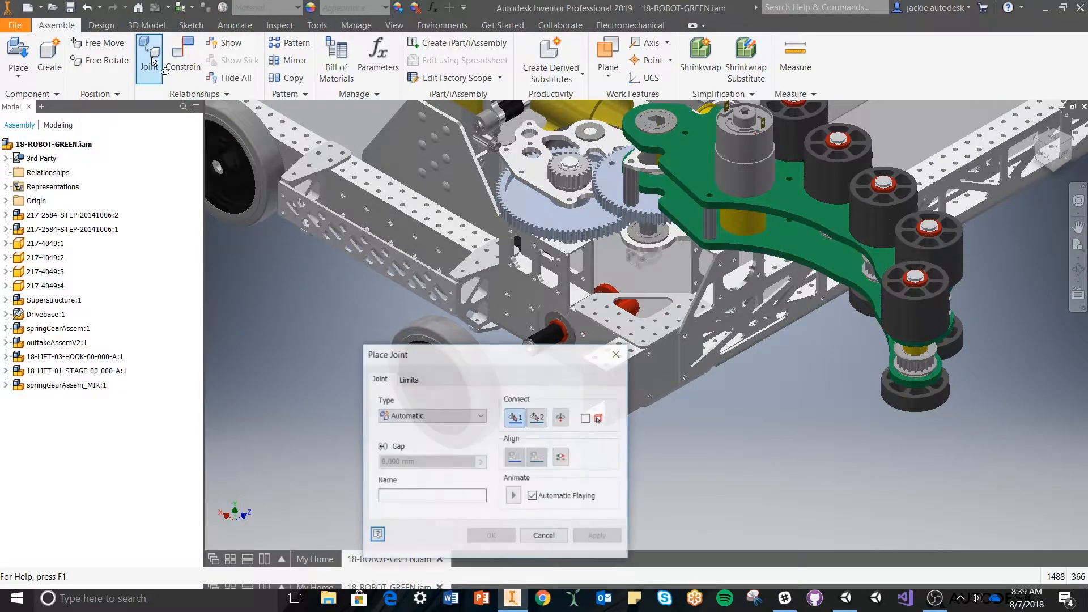
# Join the front wheel to its axle with a Rotational joint using the wheel's circular edge
pyautogui.moveTo(387, 355); pyautogui.dragTo(739, 285)
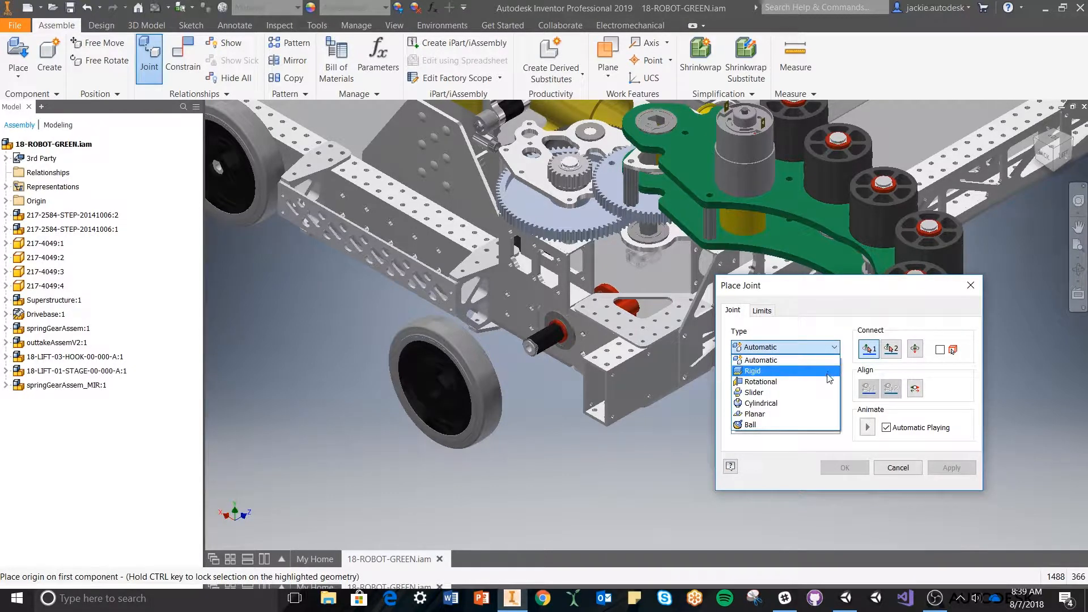
pyautogui.click(759, 380)
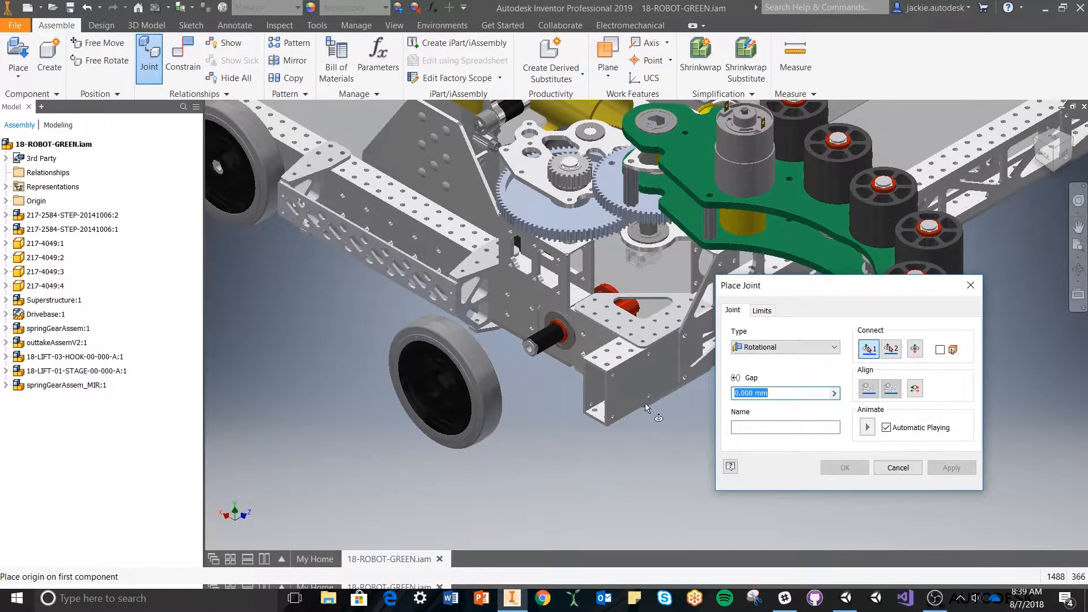
pyautogui.moveTo(445, 389)
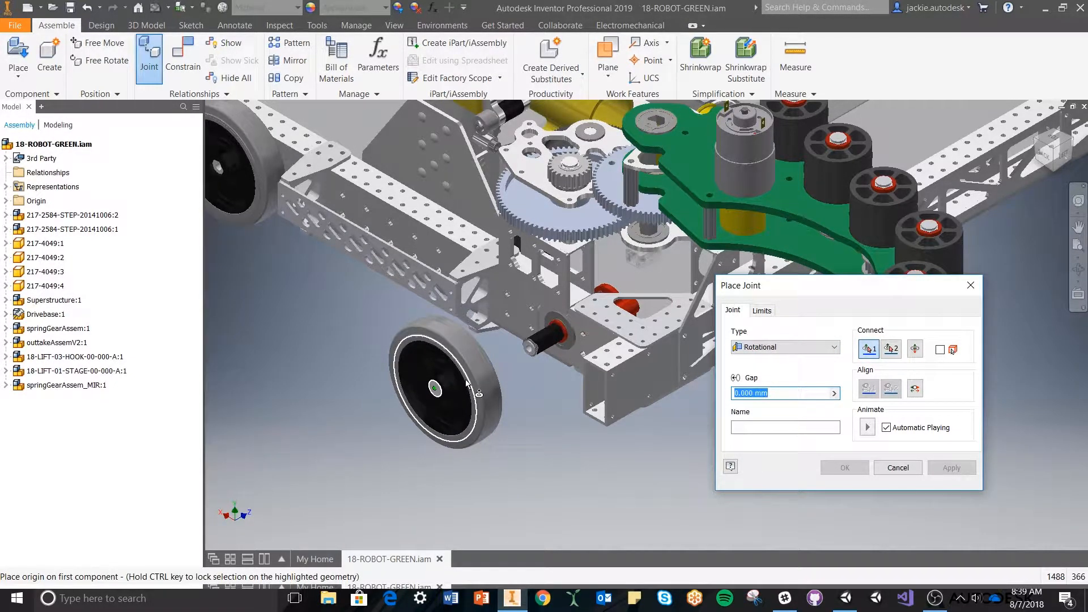
pyautogui.click(433, 389)
pyautogui.write('3.175')
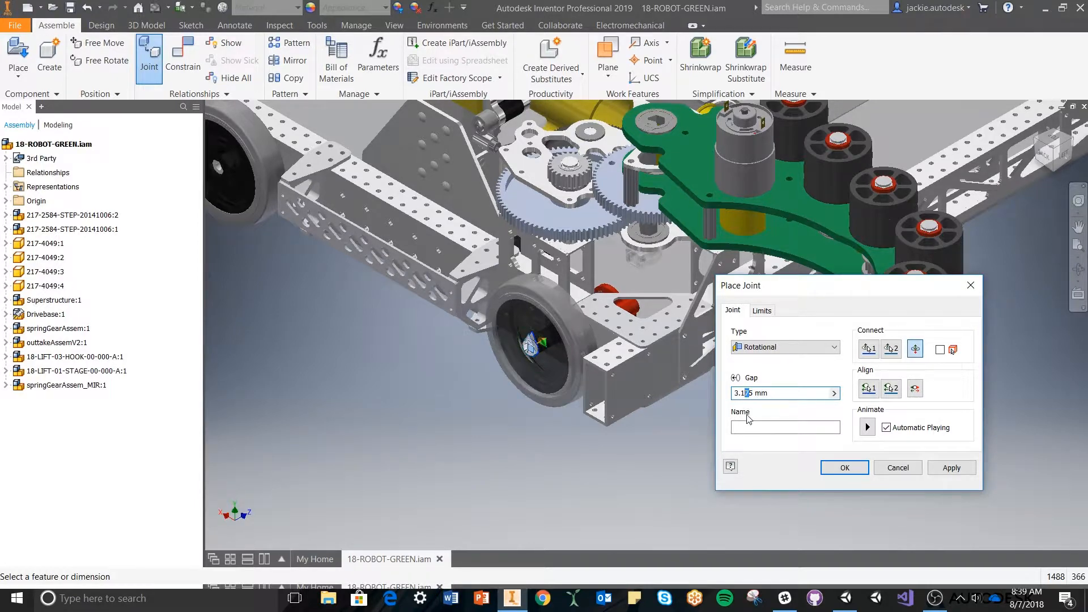
pyautogui.click(844, 467)
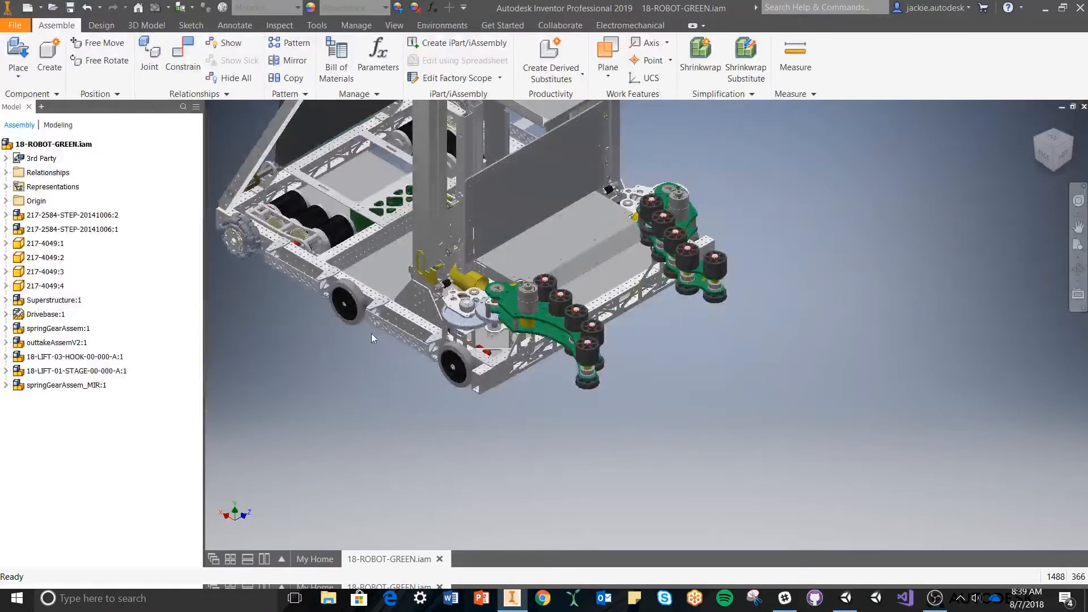
# Join the second wheel to its axle with a rotational joint at its rim and hub edges
pyautogui.click(45, 257)
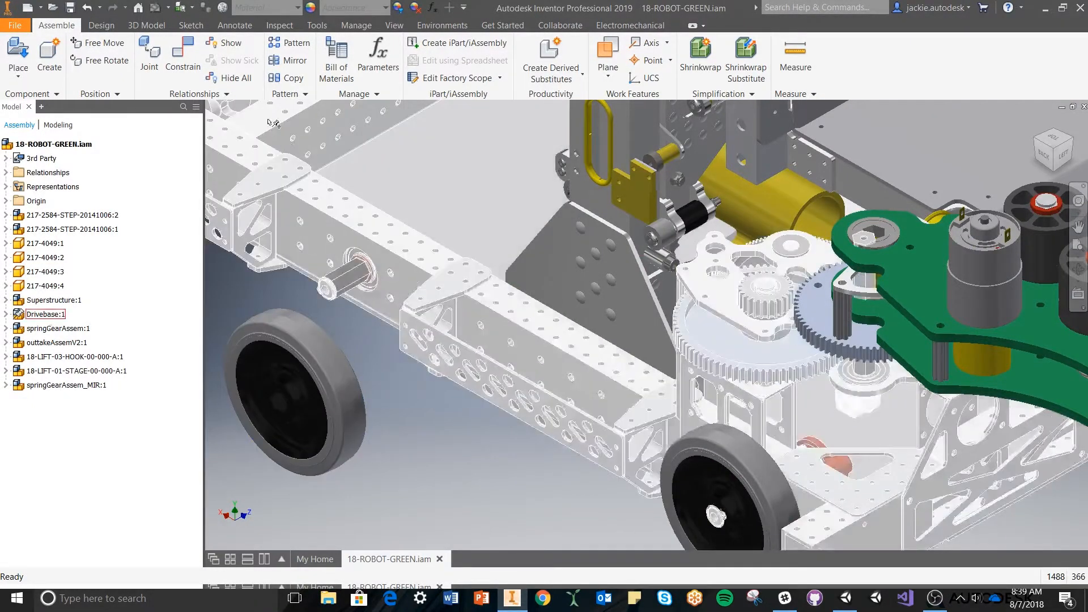
pyautogui.click(148, 55)
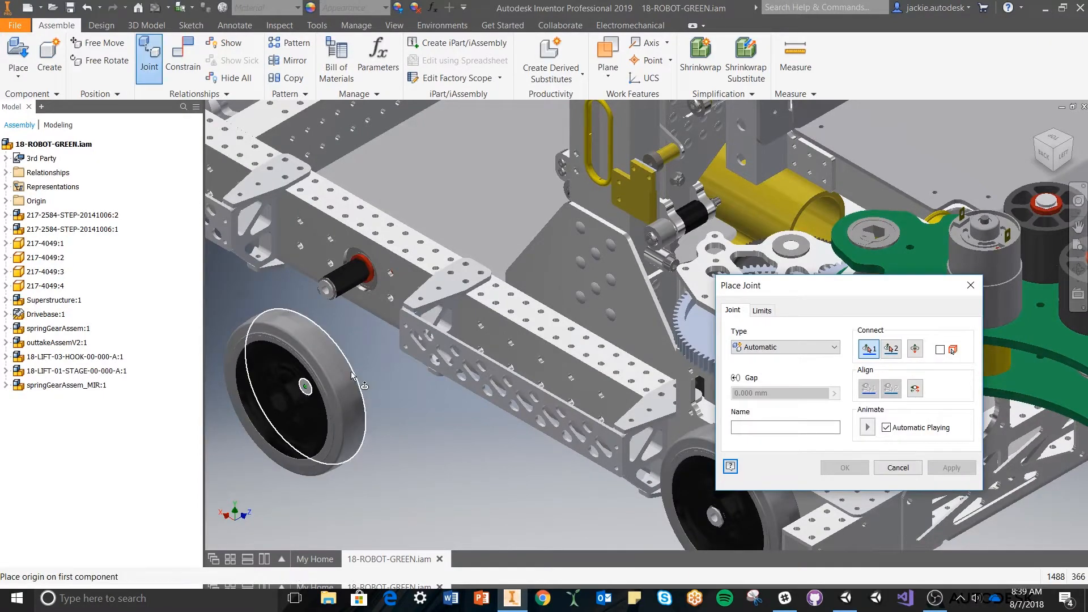
pyautogui.click(294, 390)
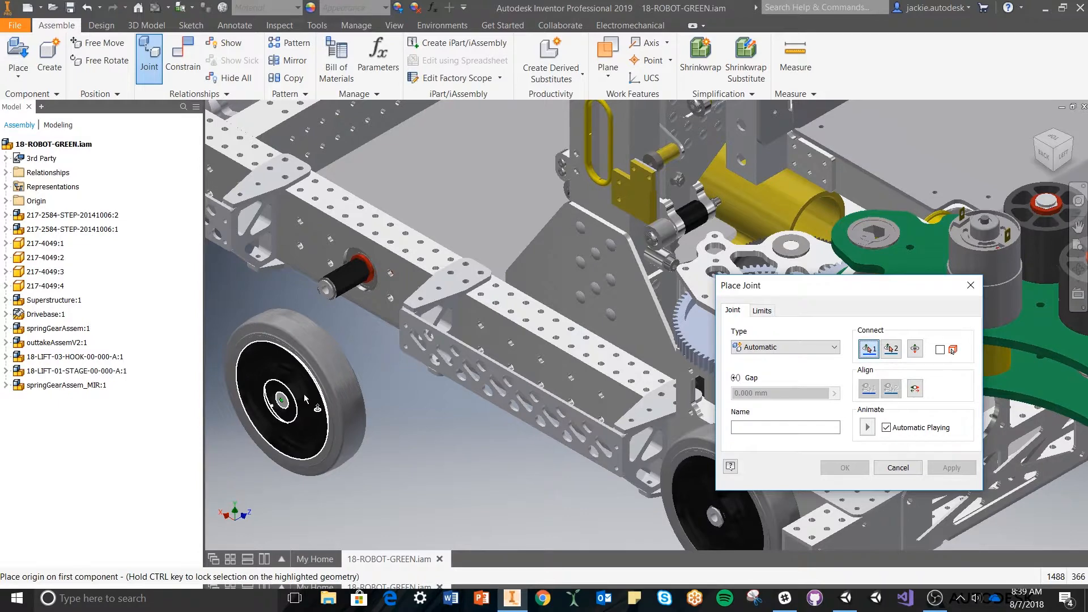
pyautogui.click(281, 398)
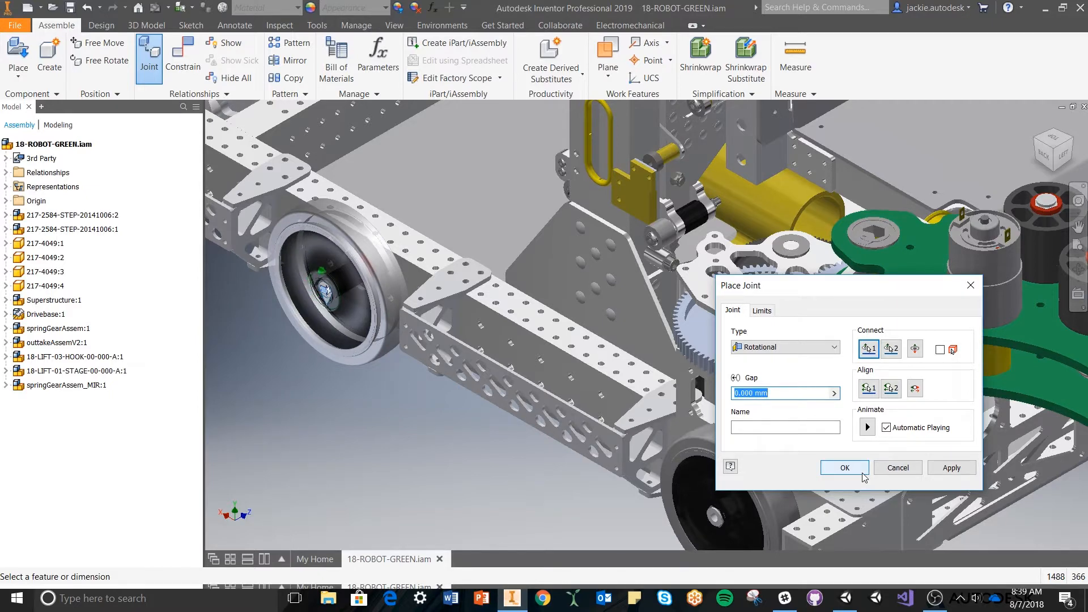
pyautogui.click(843, 467)
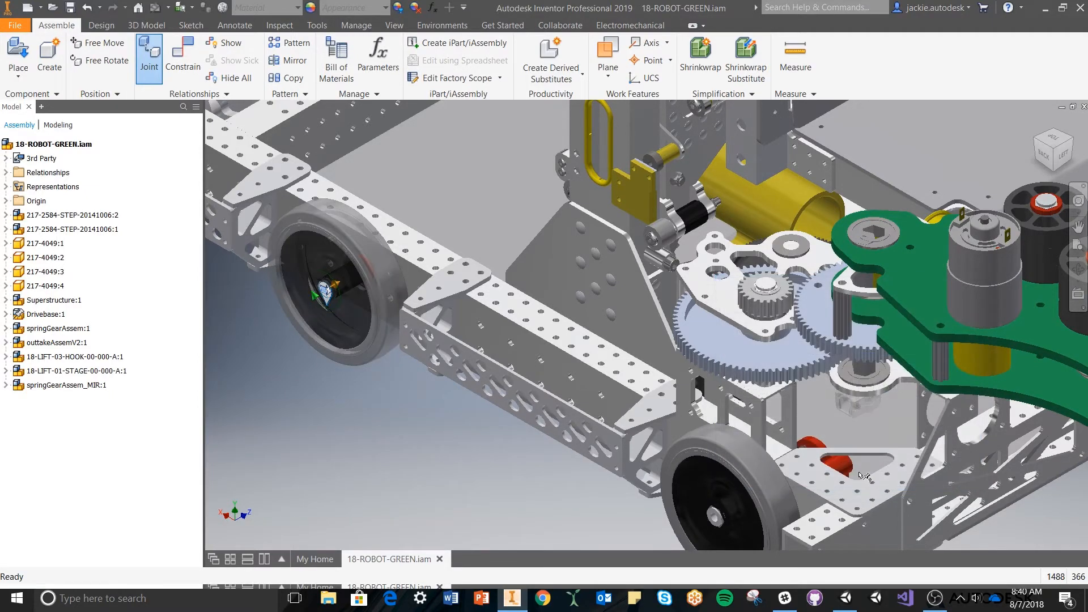